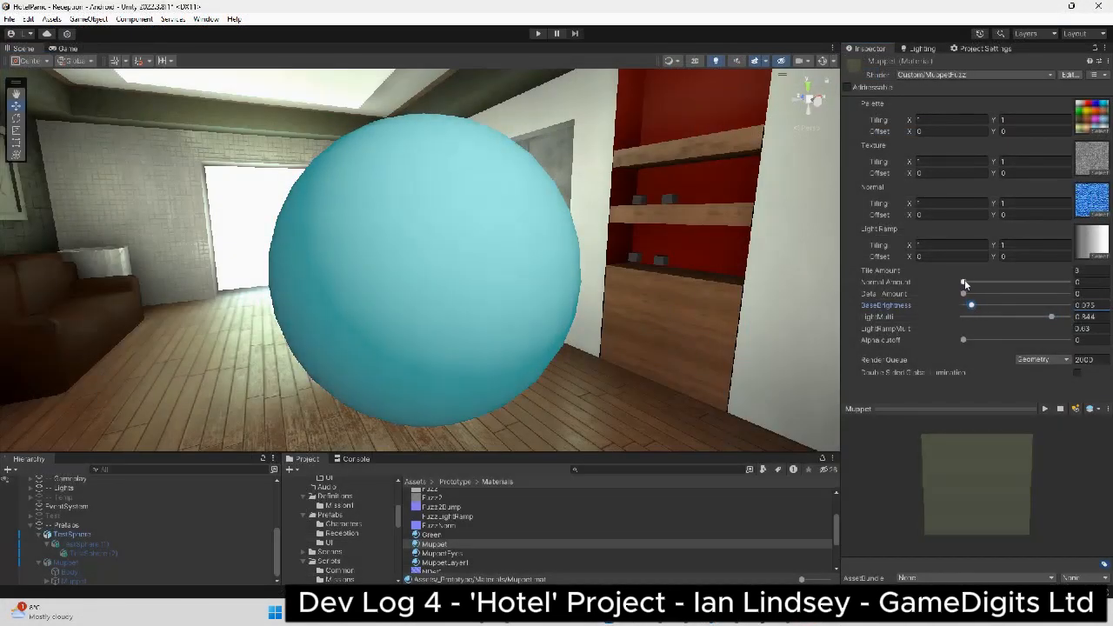
# Step: Raise the felt material's fuzz amount and fuzz ambient above zero for a soft felt surface
pyautogui.moveTo(963, 282); pyautogui.dragTo(980, 282)
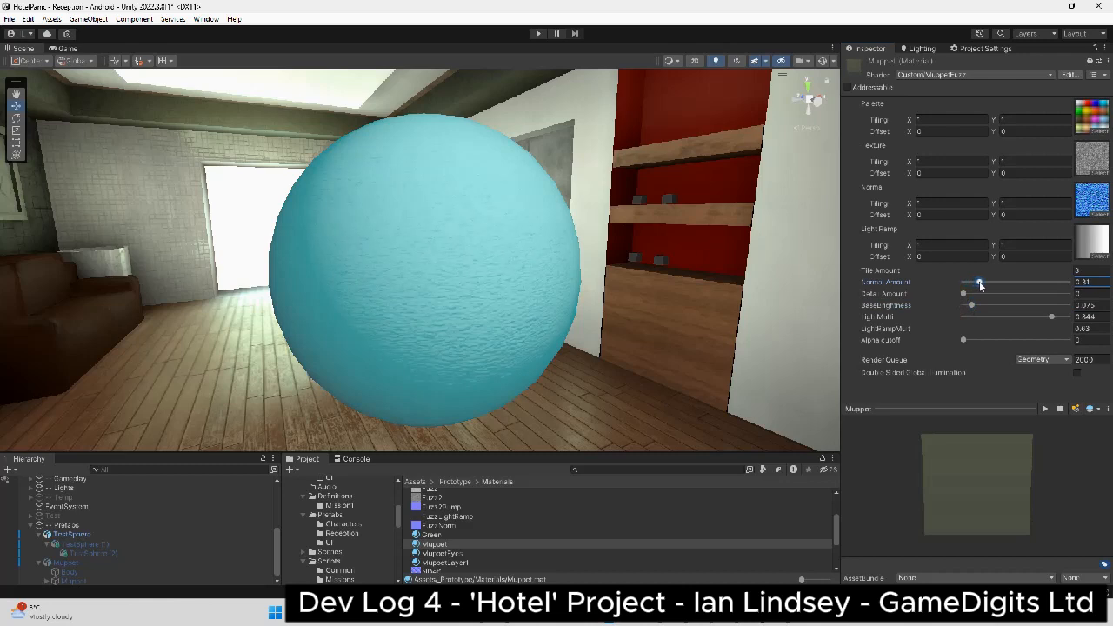
pyautogui.moveTo(980, 285); pyautogui.dragTo(975, 285)
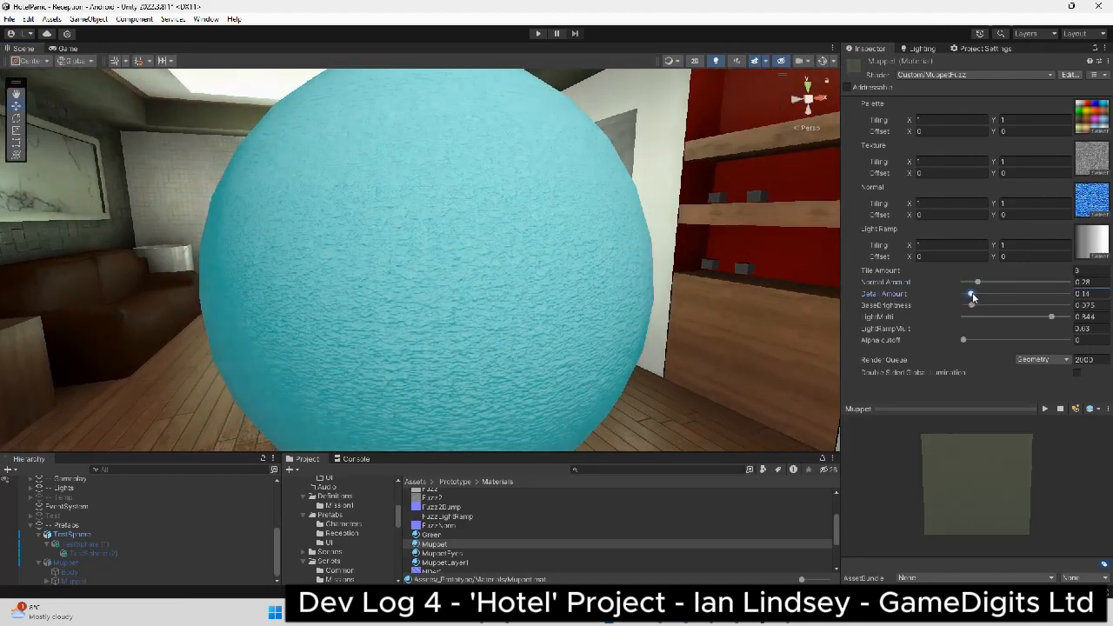
# Step: Nudge the fuzz setting a little higher, then select the test sphere in the Hierarchy
pyautogui.moveTo(970, 299); pyautogui.dragTo(984, 298)
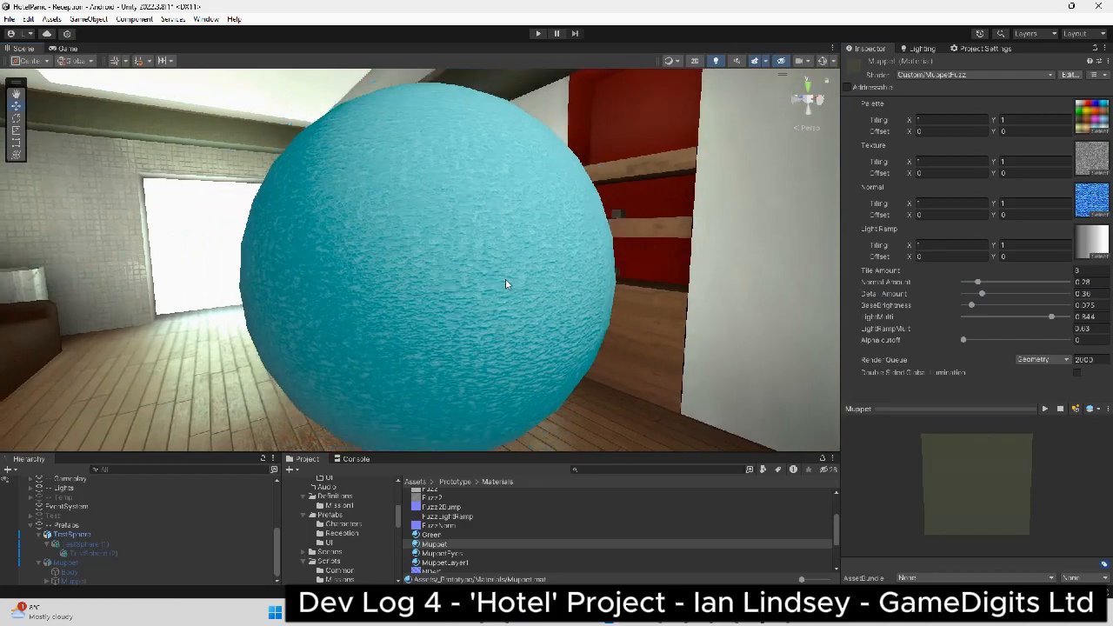
pyautogui.click(84, 543)
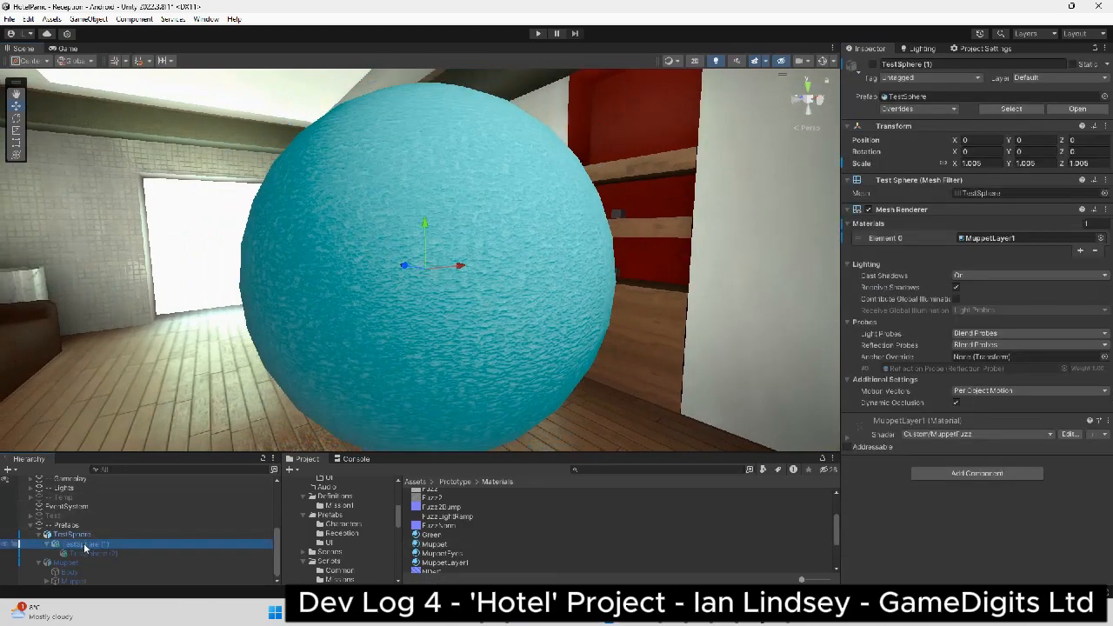